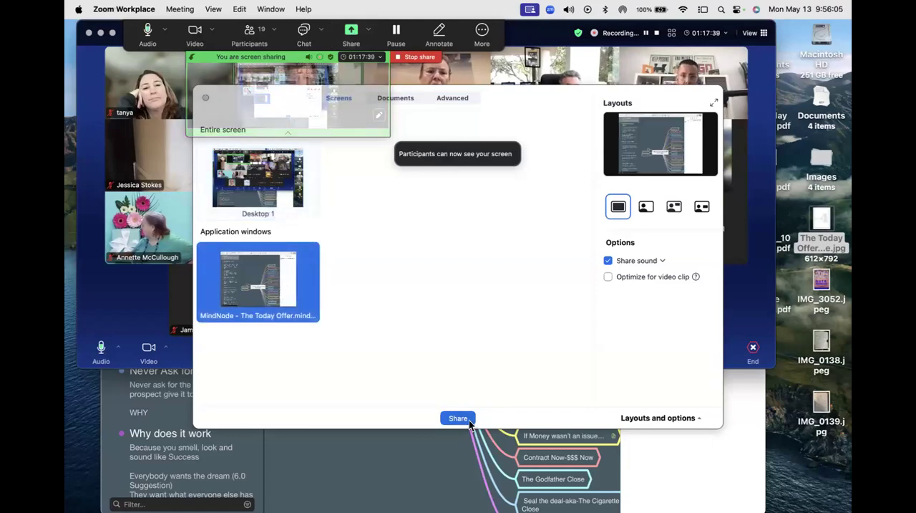
# - Share the MindNode 'The Today Offer' window with the Zoom meeting
pyautogui.click(458, 418)
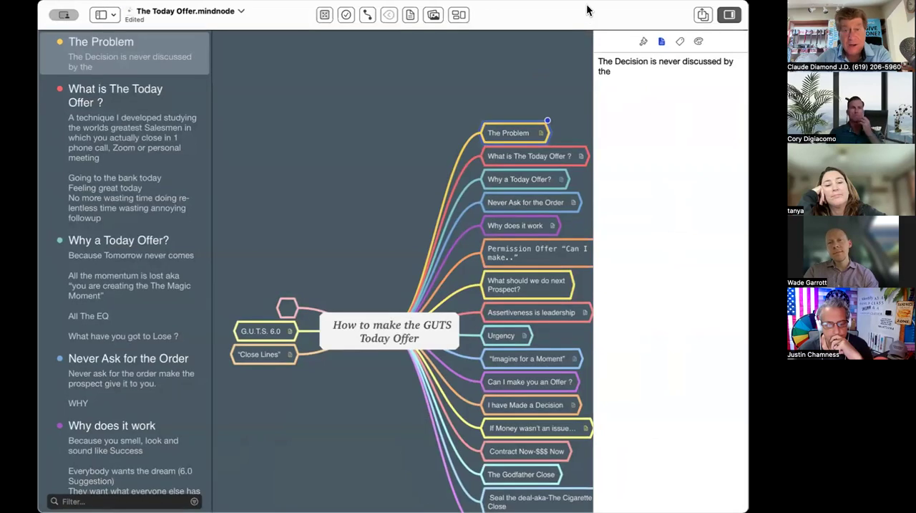
pyautogui.moveTo(551, 177)
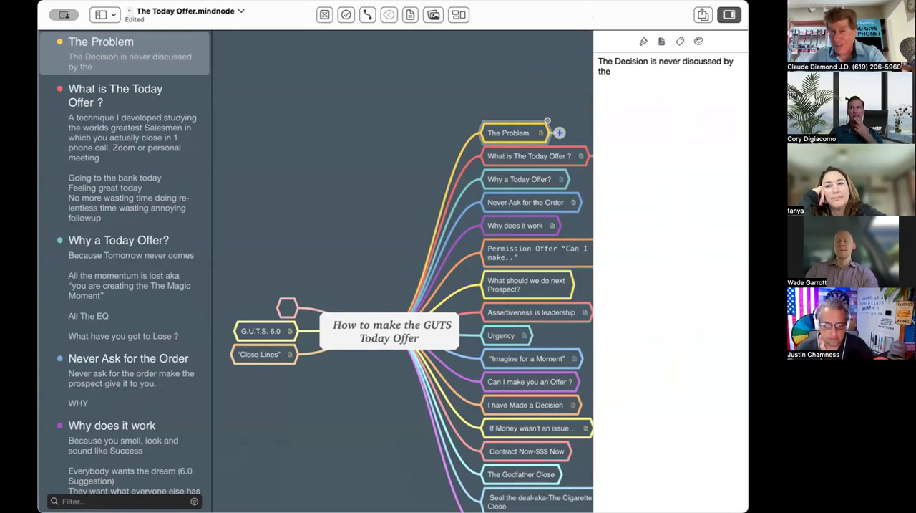
pyautogui.moveTo(475, 17)
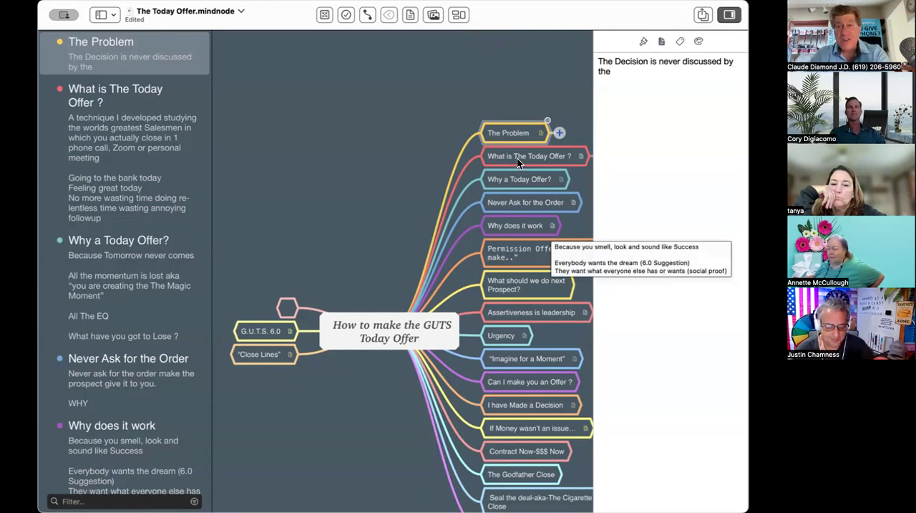
# - Select the 'What is The Today Offer ?' topic so its notes show in the right panel
pyautogui.click(530, 156)
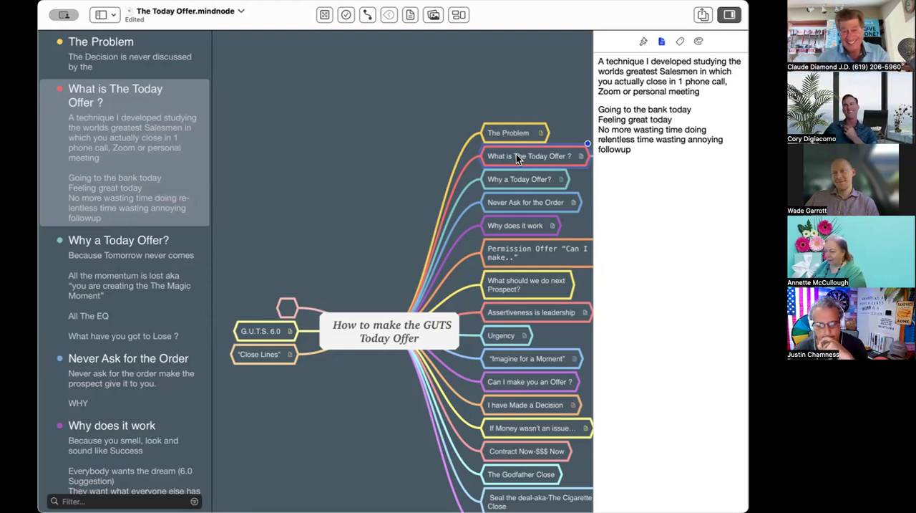
pyautogui.scroll(-3)
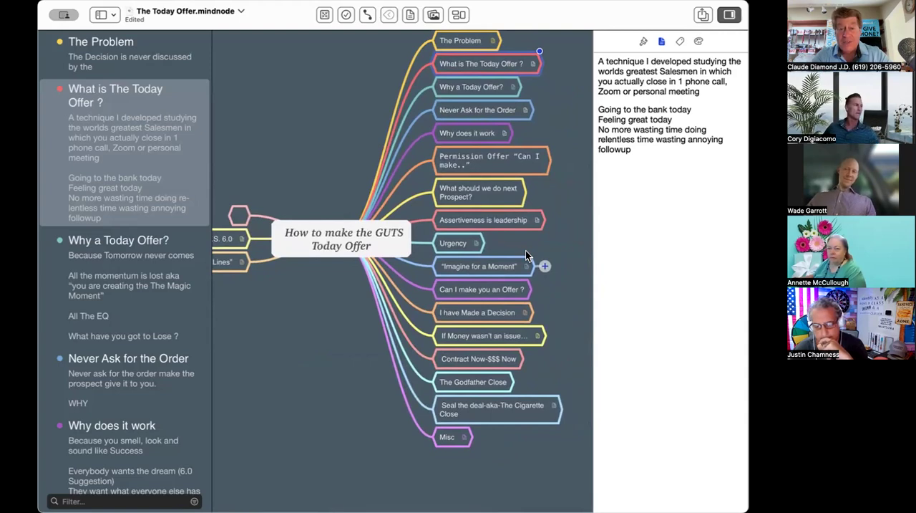
pyautogui.moveTo(558, 433)
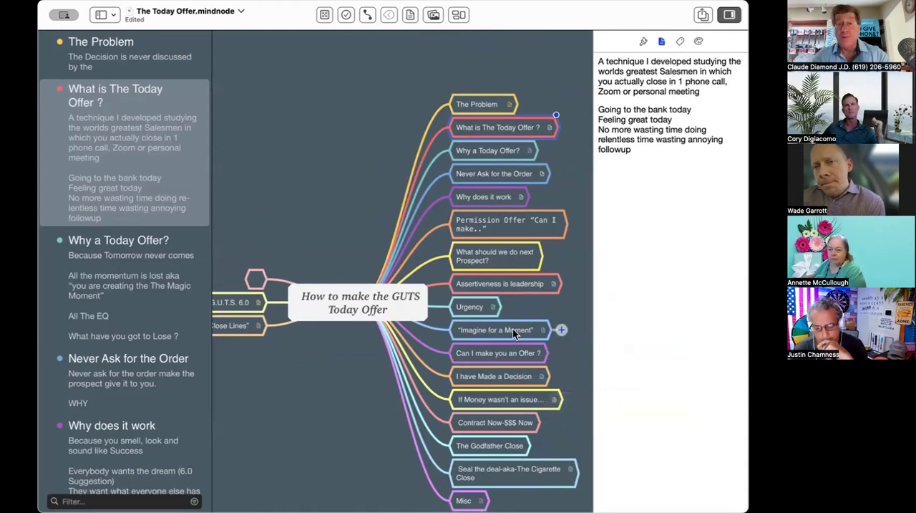
pyautogui.moveTo(105, 14)
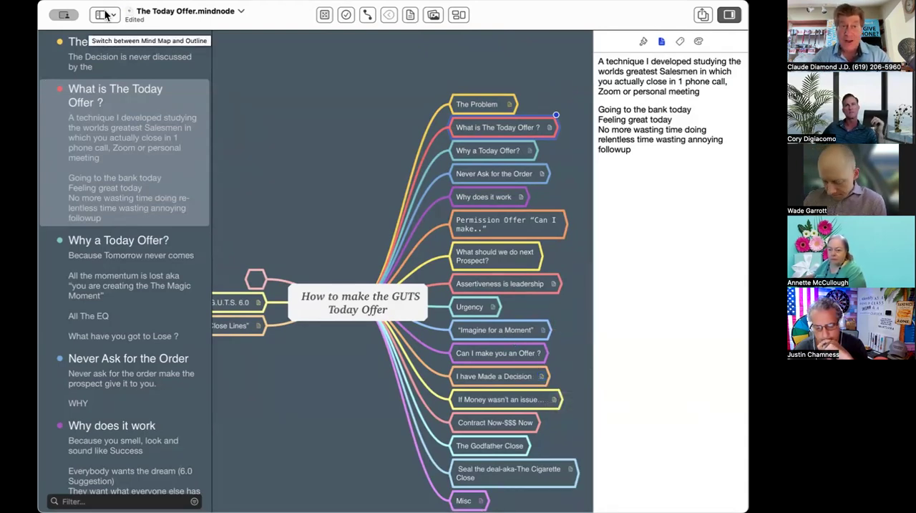